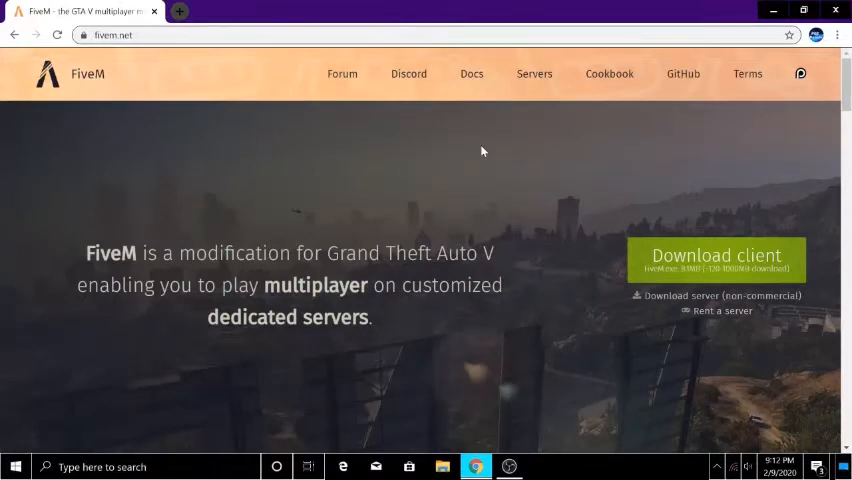
{"action": "mouse_move", "coordinate": [388, 15]}
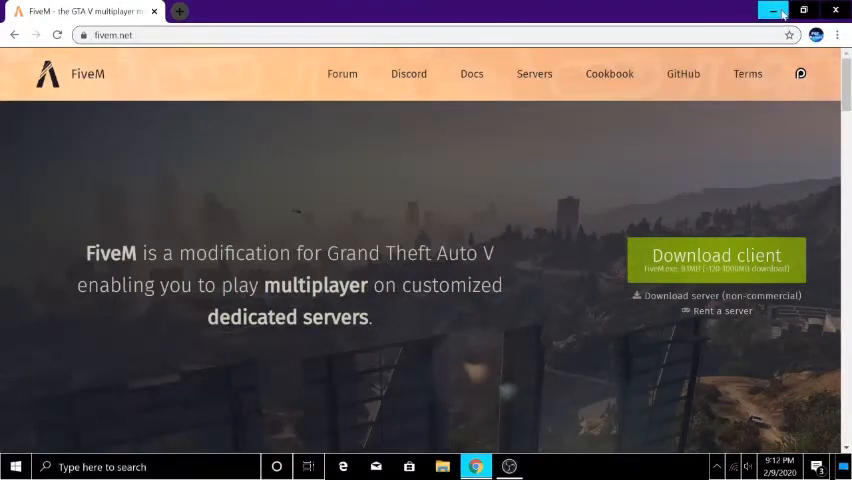
Minimize the Chrome window showing fivem.net to reveal the desktop
{"action": "left_click", "coordinate": [773, 10]}
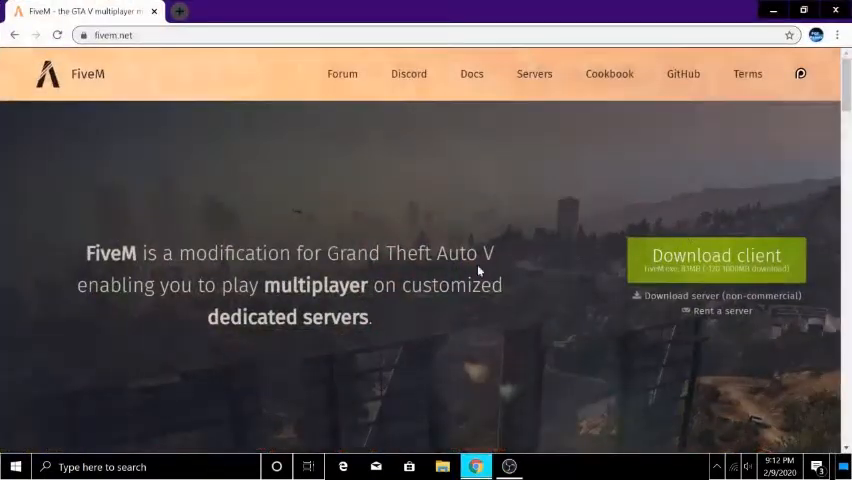
{"action": "mouse_move", "coordinate": [5, 220]}
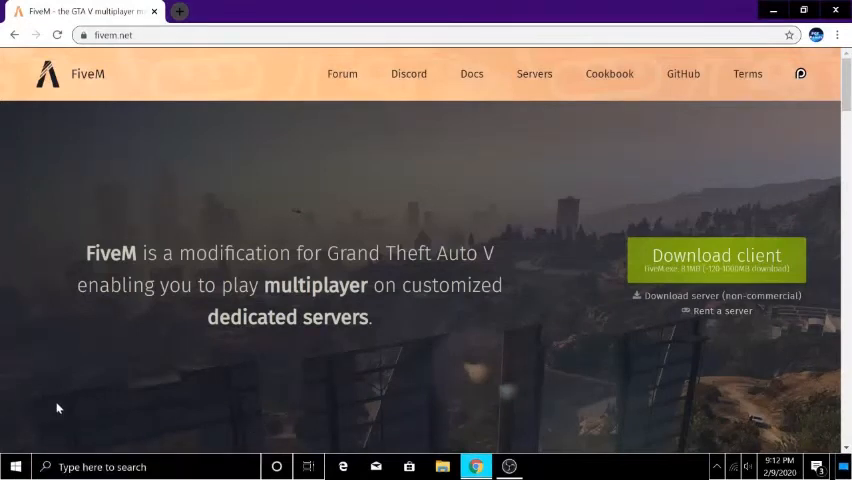
{"action": "mouse_move", "coordinate": [27, 428]}
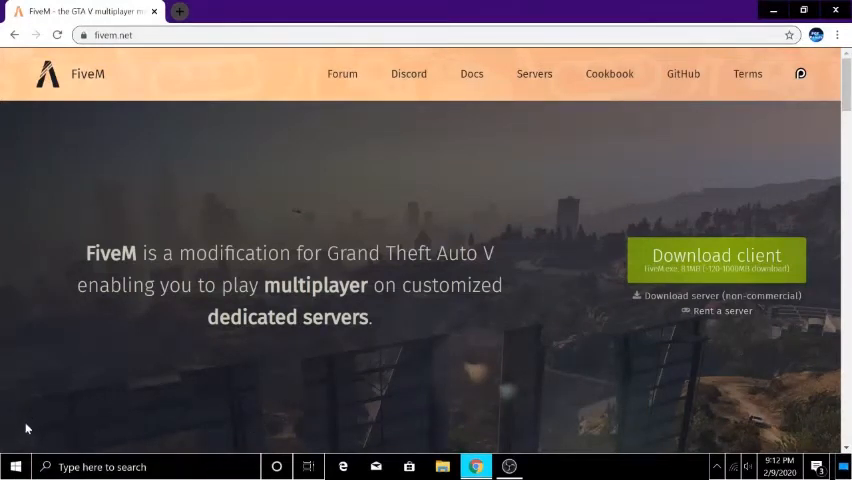
{"action": "mouse_move", "coordinate": [757, 11]}
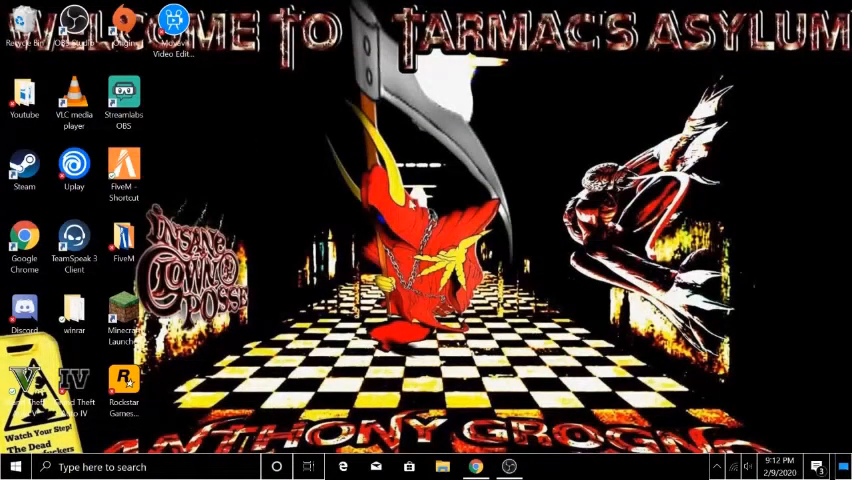
Launch the FiveM client from its desktop shortcut
{"action": "left_click", "coordinate": [123, 170]}
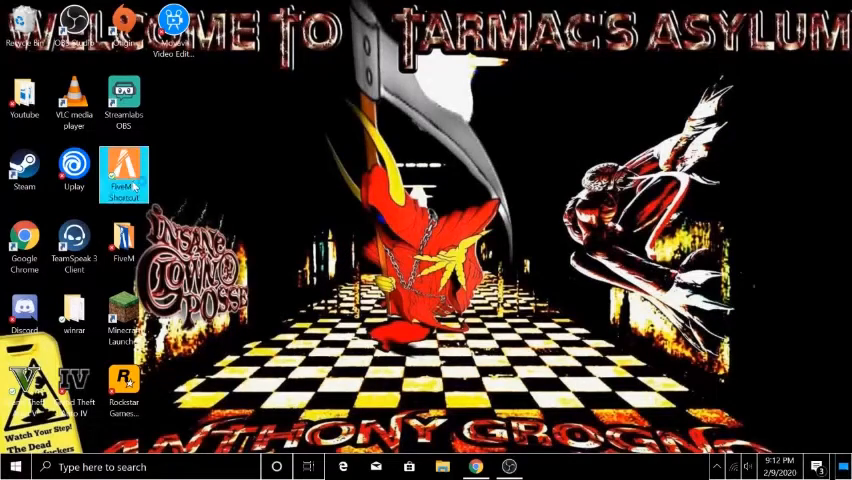
{"action": "double_click", "coordinate": [122, 170]}
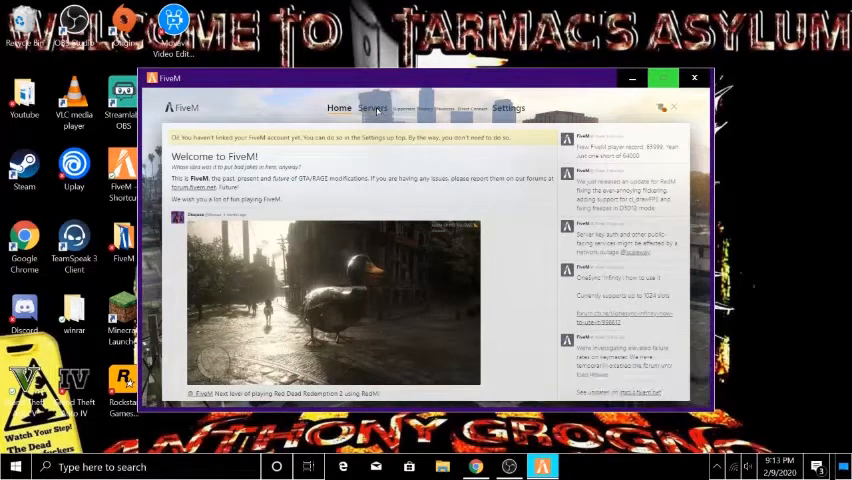
Switch FiveM to the Servers tab to browse available servers
{"action": "left_click", "coordinate": [373, 108]}
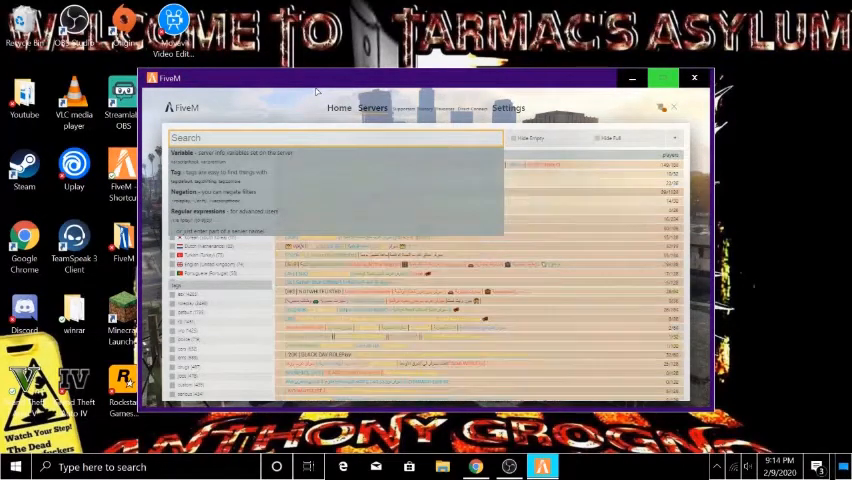
Search the server list for 'tag:rivalry', then return to the Home page
{"action": "type", "text": "riva"}
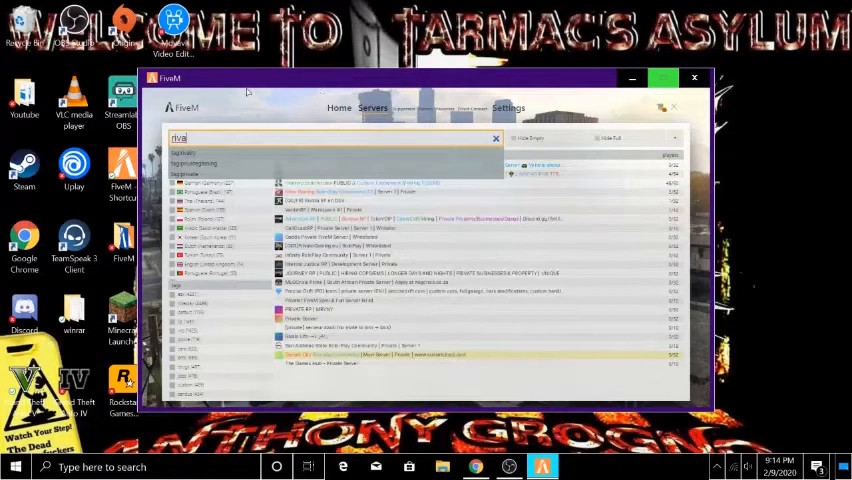
{"action": "type", "text": "tag:rivalry"}
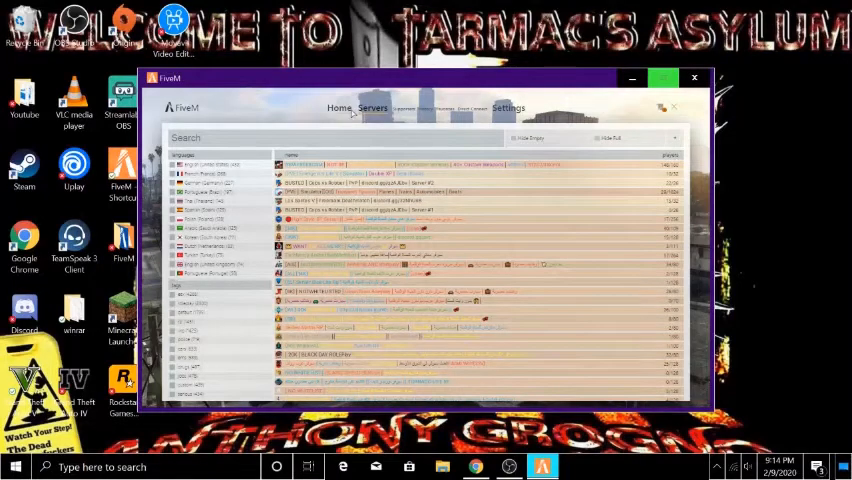
{"action": "left_click", "coordinate": [338, 108]}
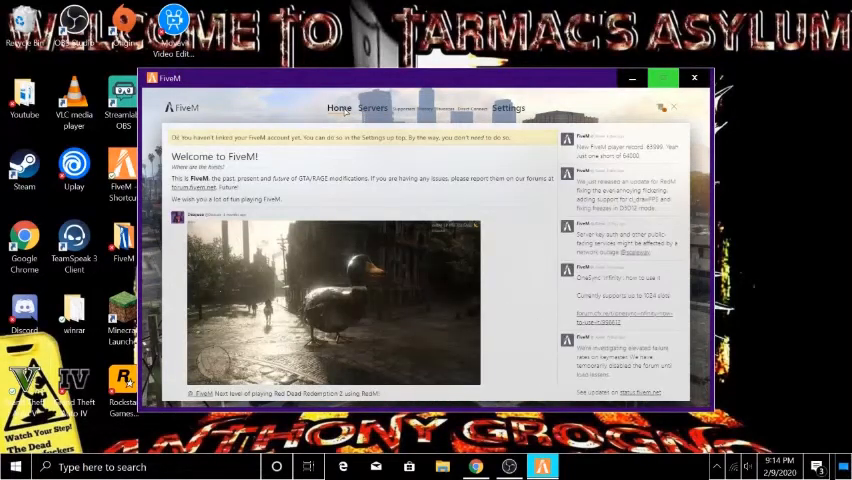